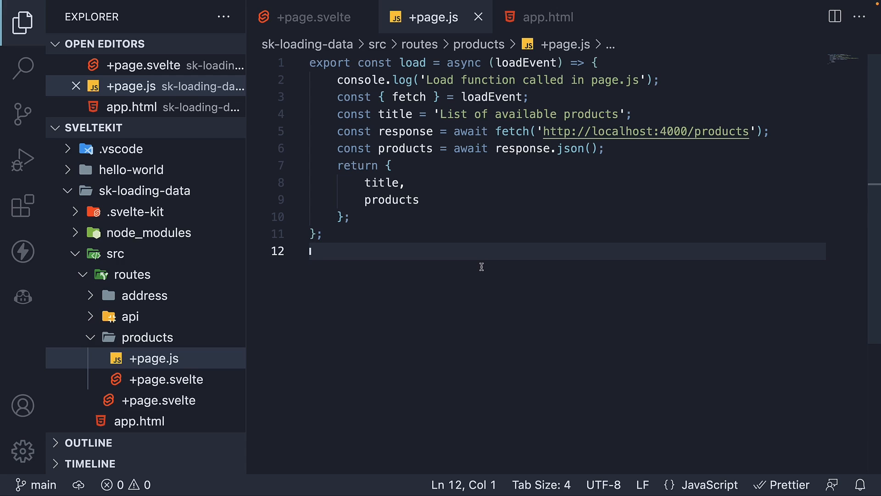
{"action": "mouse_move", "coordinate": [383, 330]}
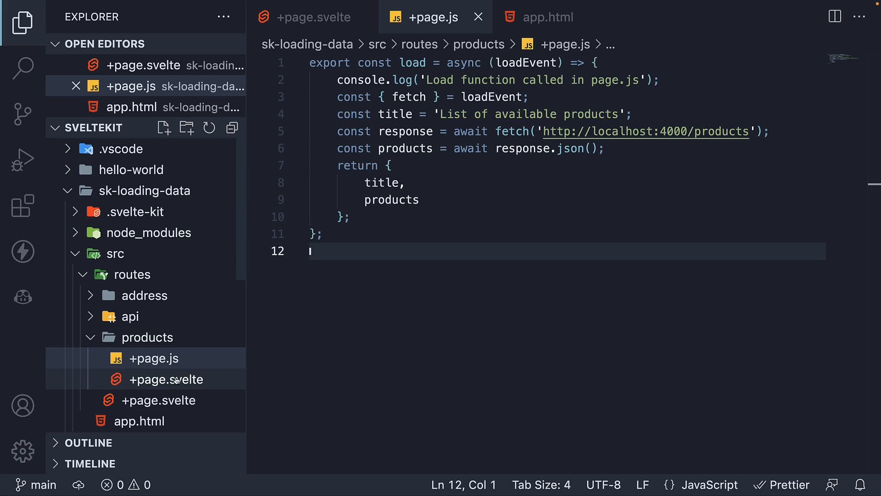
- Add an empty +page.server.js file to the products route folder
{"action": "left_click", "coordinate": [148, 337]}
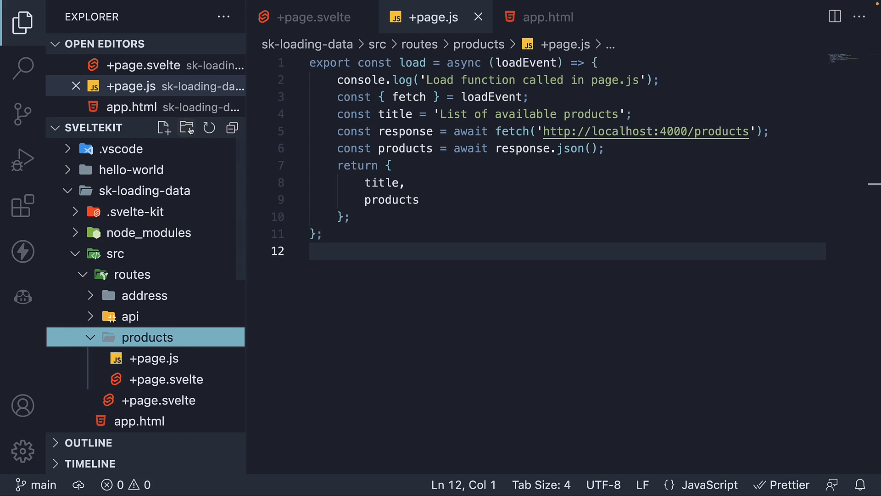
{"action": "left_click", "coordinate": [164, 127]}
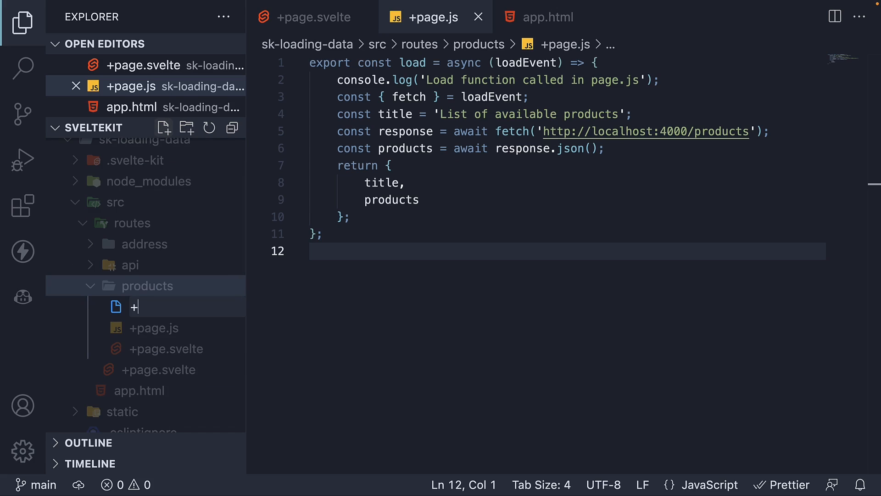
{"action": "type", "text": "page.server.js"}
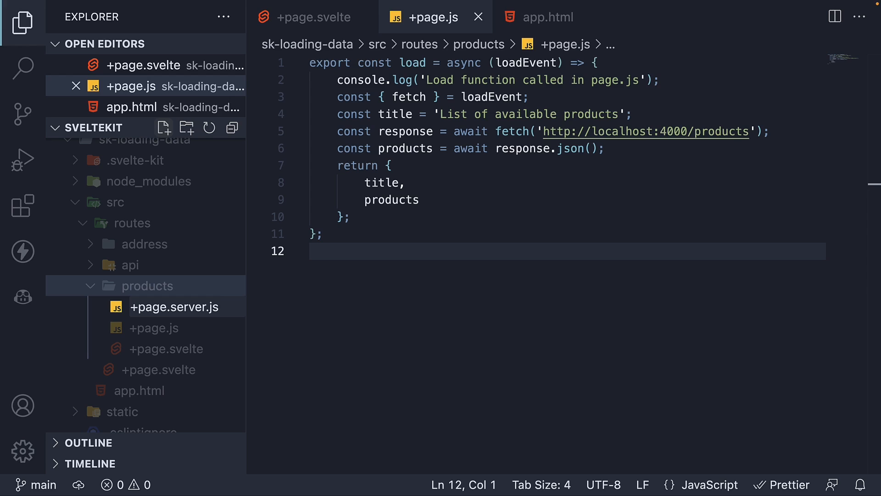
{"action": "left_click", "coordinate": [174, 307]}
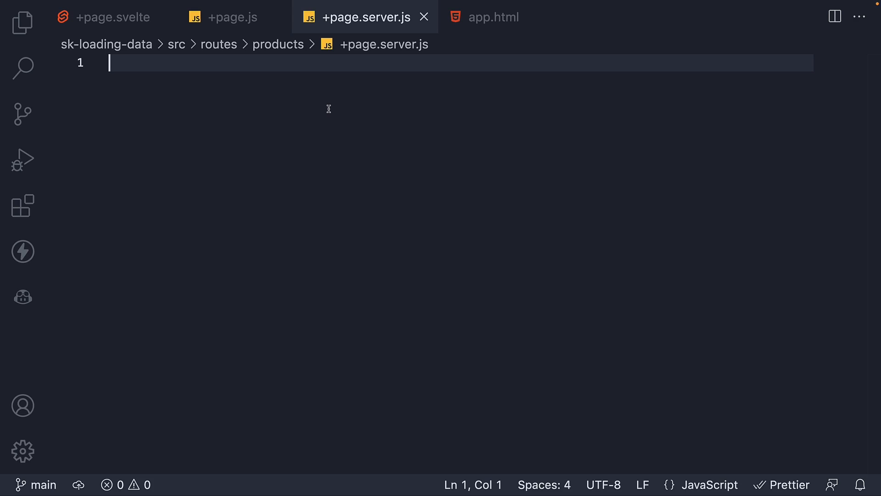
- Copy the products load function code from +page.js into +page.server.js
{"action": "left_click", "coordinate": [231, 17]}
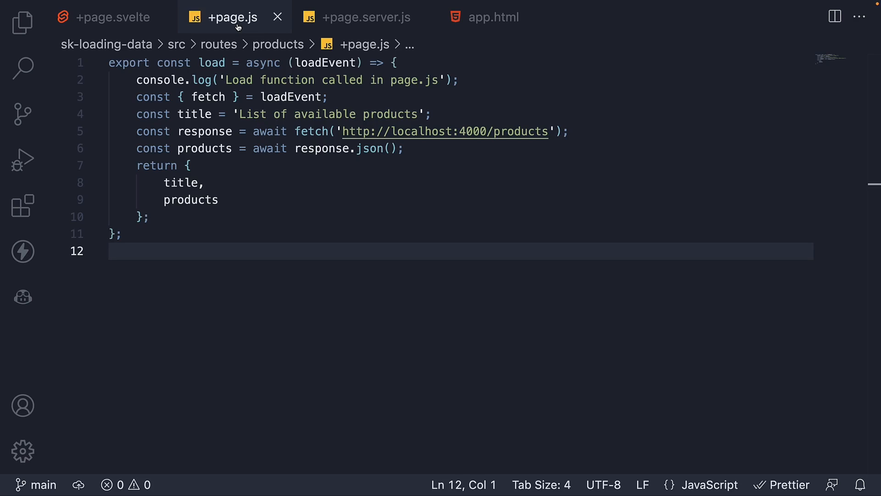
{"action": "key", "text": "ctrl+a"}
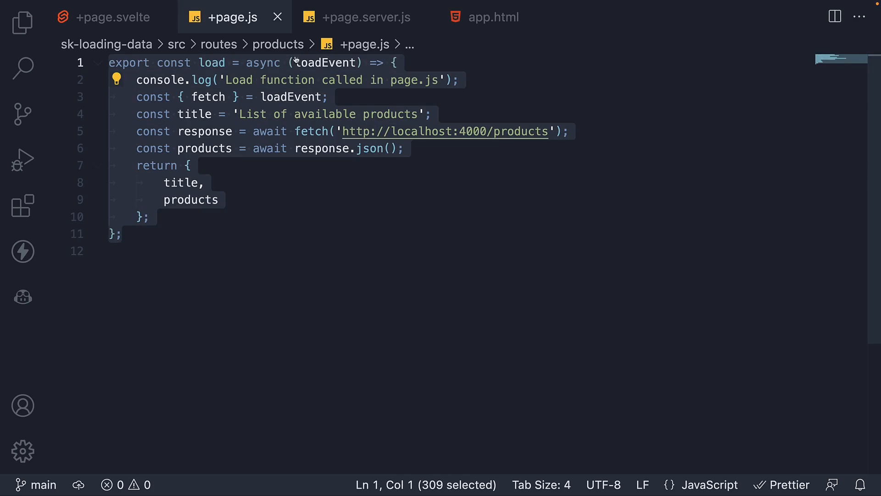
{"action": "left_click", "coordinate": [366, 17]}
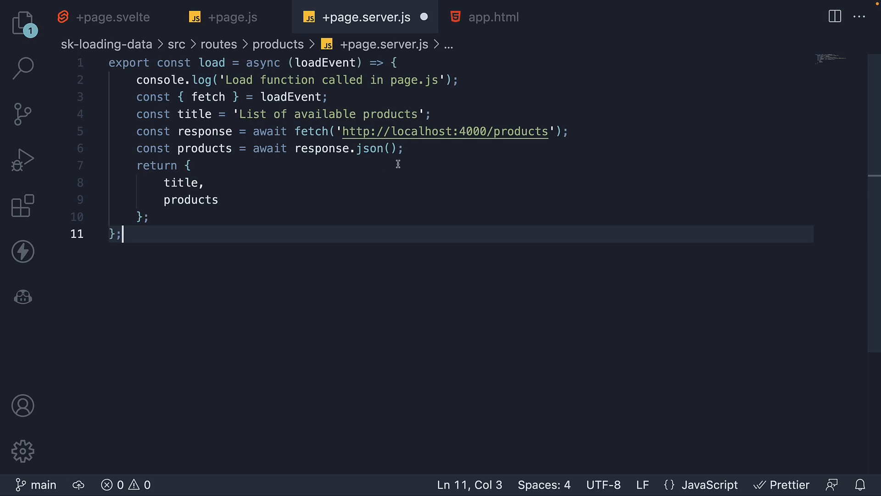
- Rename loadEvent to serverLoadEvent, make the log mention page.server.js, and save
{"action": "double_click", "coordinate": [325, 62]}
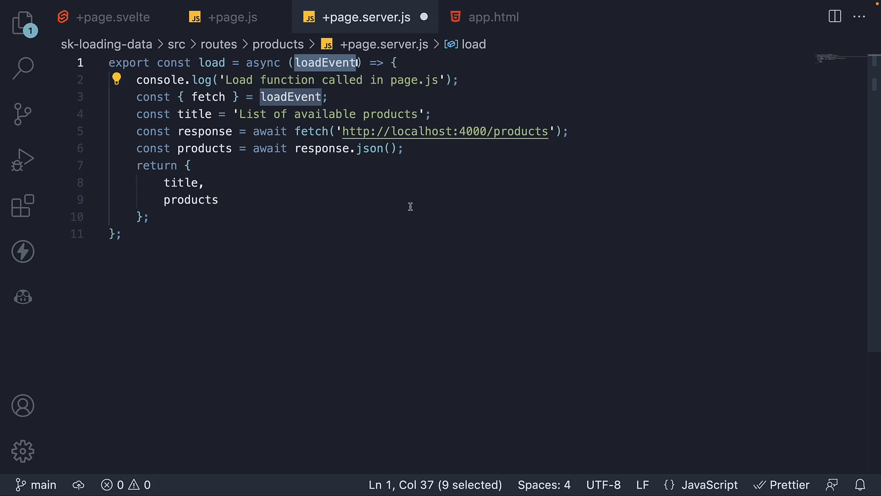
{"action": "left_click", "coordinate": [308, 62]}
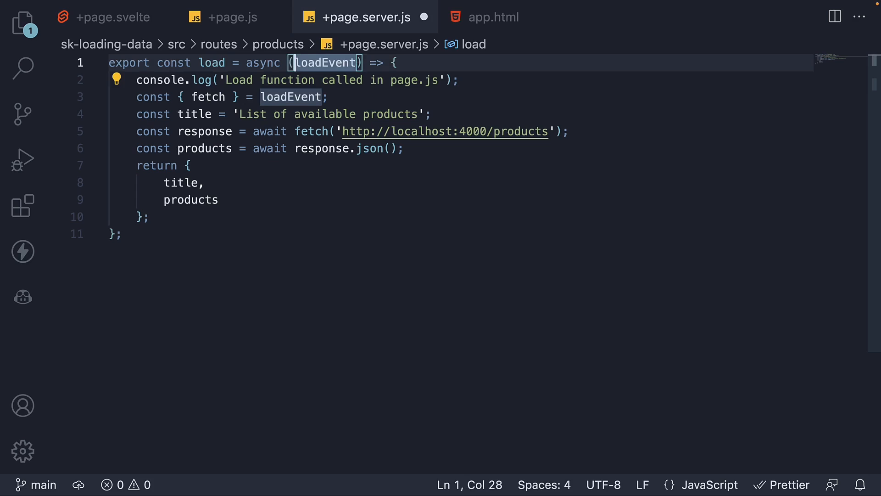
{"action": "type", "text": "serverL"}
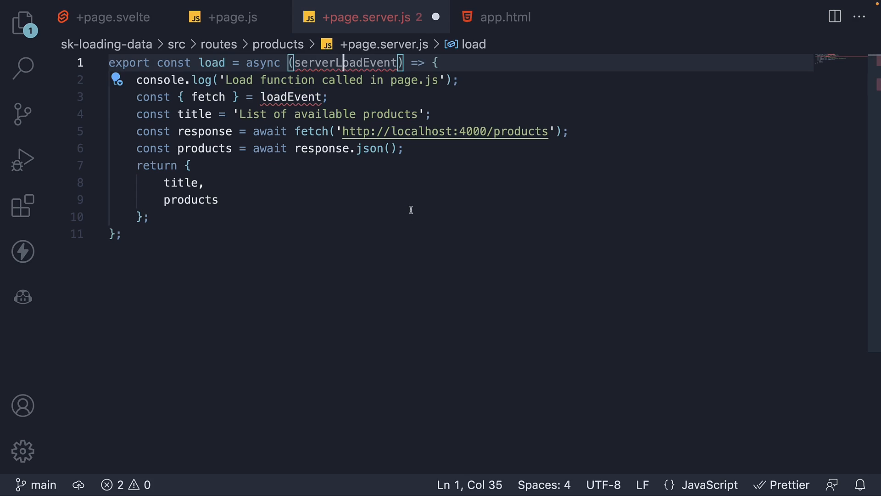
{"action": "type", "text": "serverLoadEvent"}
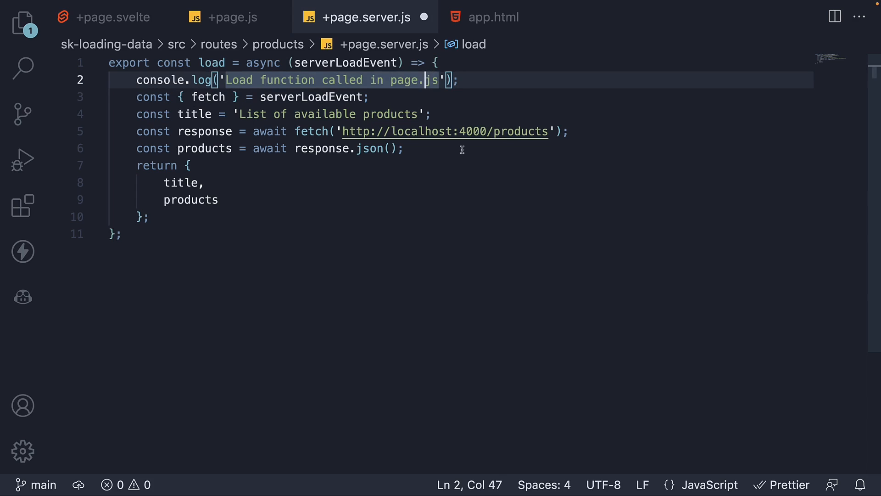
{"action": "type", "text": "server"}
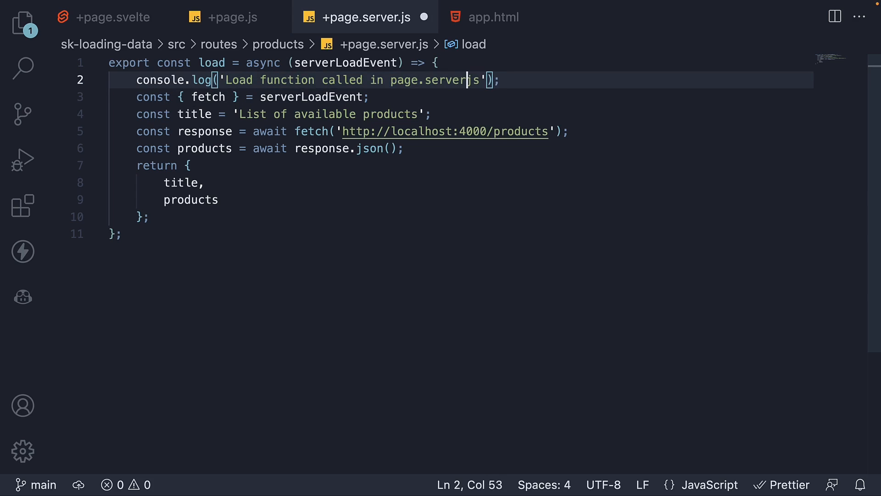
{"action": "type", "text": "."}
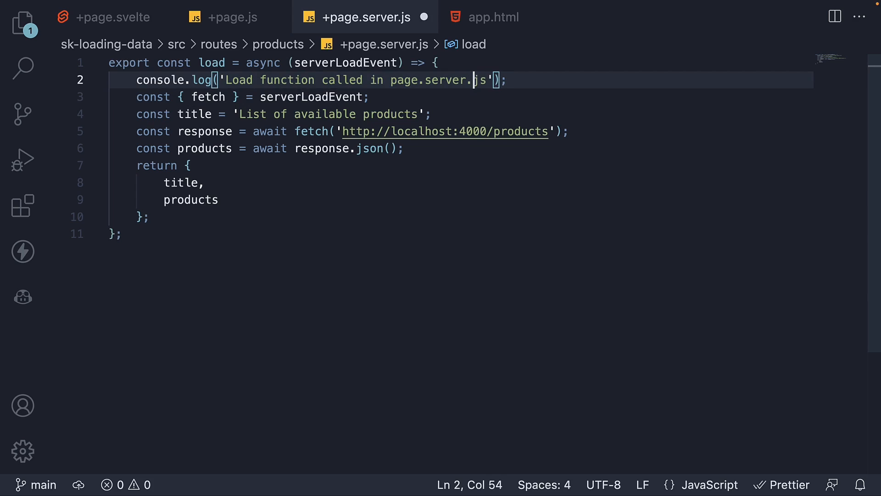
{"action": "key", "text": "ctrl+s"}
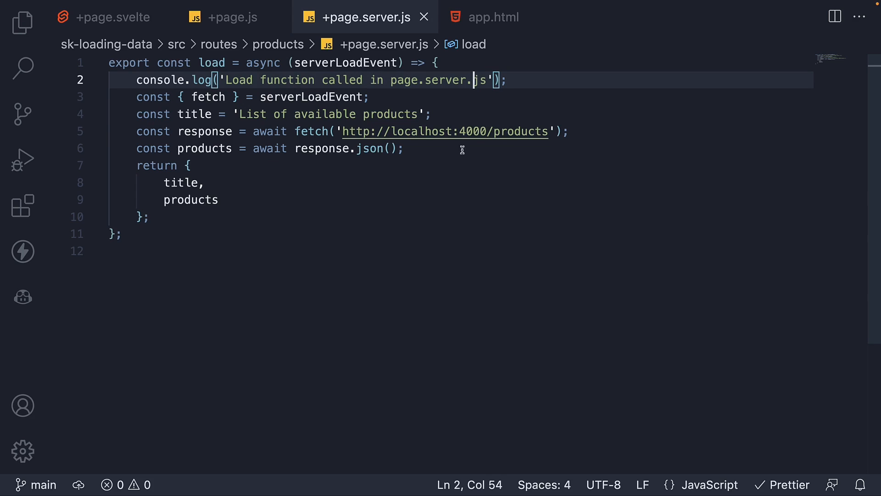
{"action": "mouse_move", "coordinate": [23, 22]}
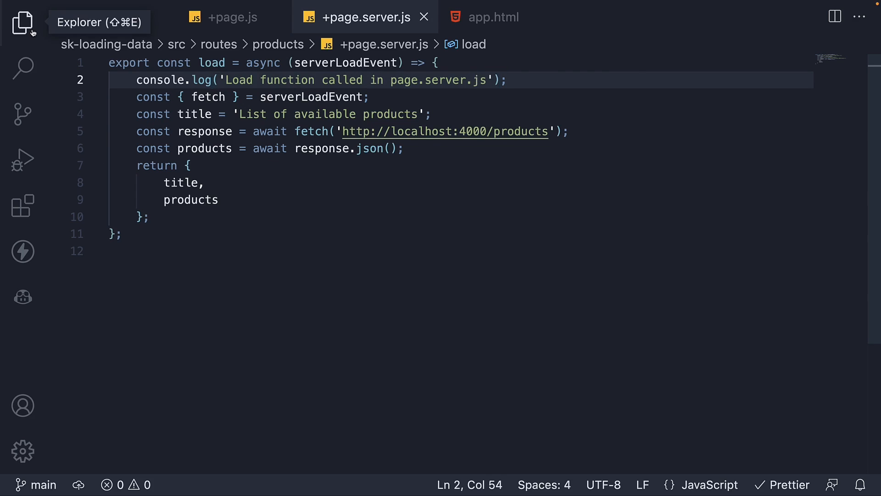
- Delete +page.js from the products folder, moving it to Trash
{"action": "left_click", "coordinate": [23, 22]}
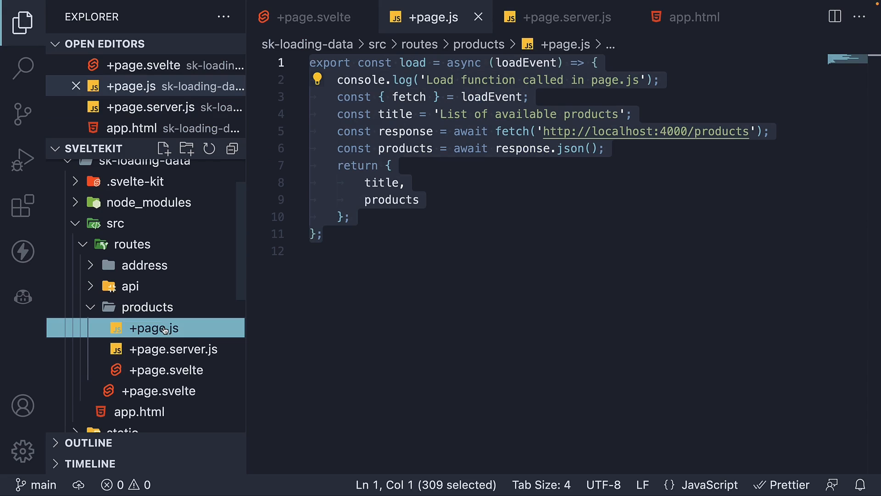
{"action": "right_click", "coordinate": [153, 327]}
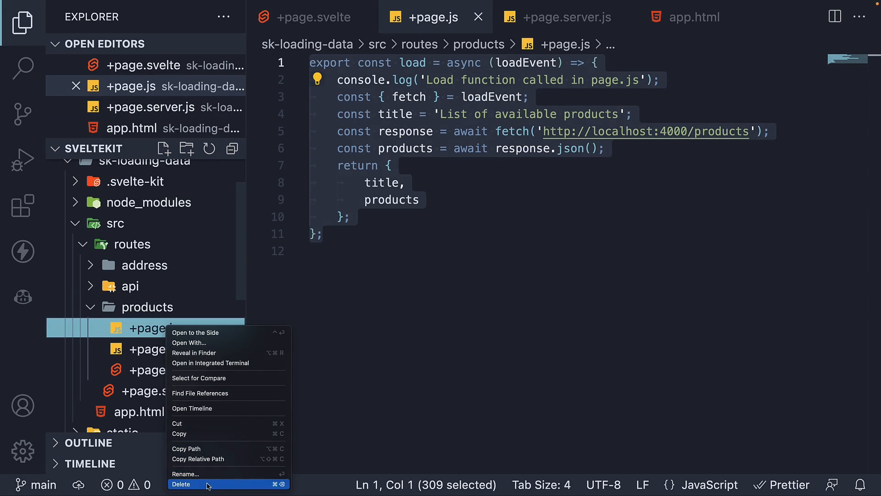
{"action": "left_click", "coordinate": [181, 483]}
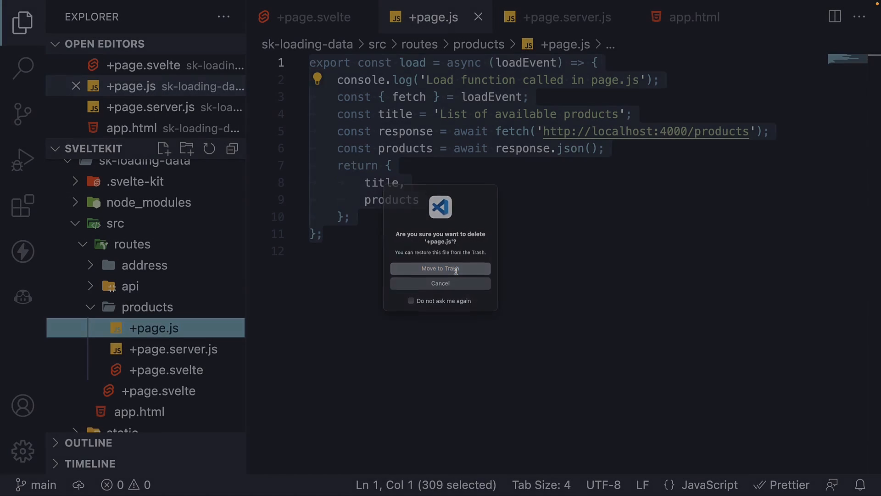
{"action": "left_click", "coordinate": [440, 268]}
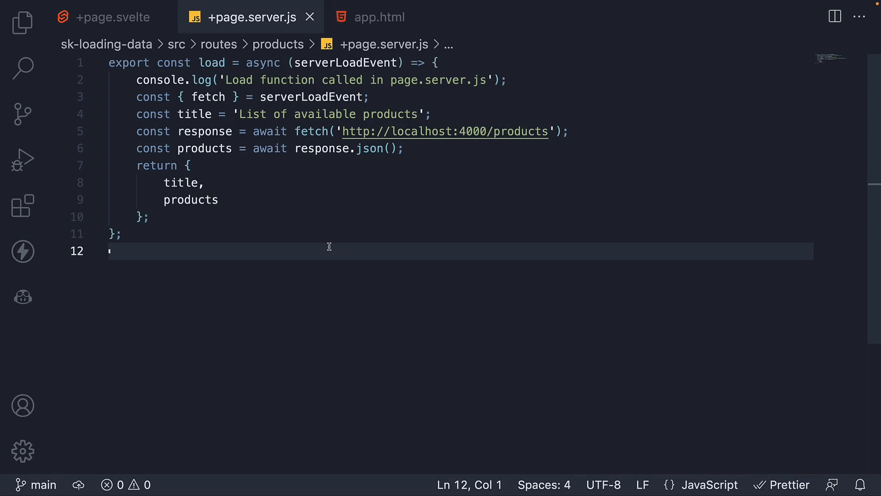
{"action": "mouse_move", "coordinate": [424, 264]}
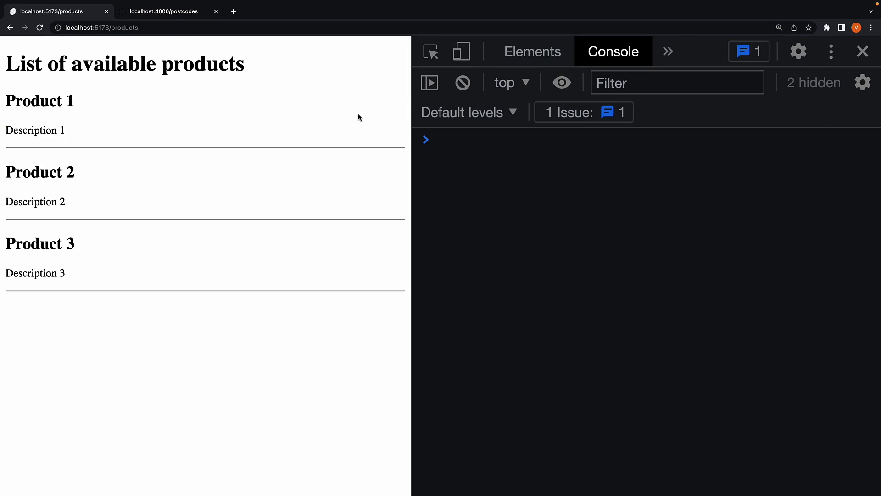
{"action": "mouse_move", "coordinate": [508, 148]}
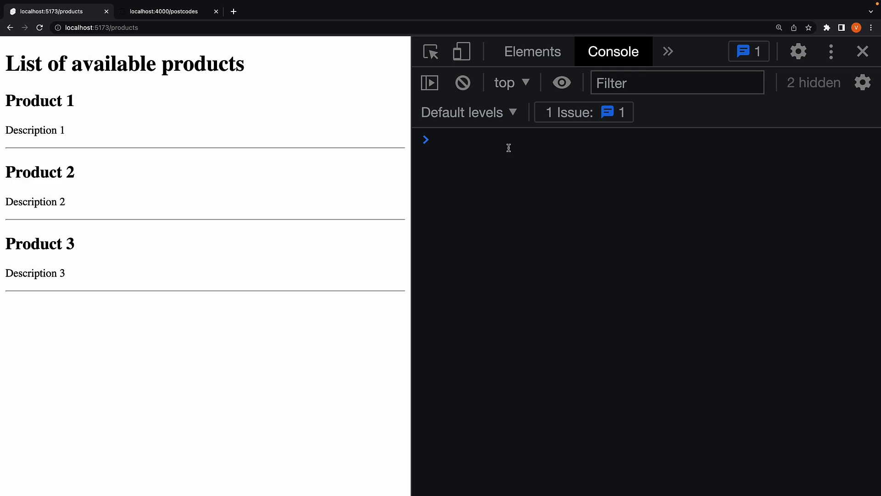
{"action": "mouse_move", "coordinate": [530, 211]}
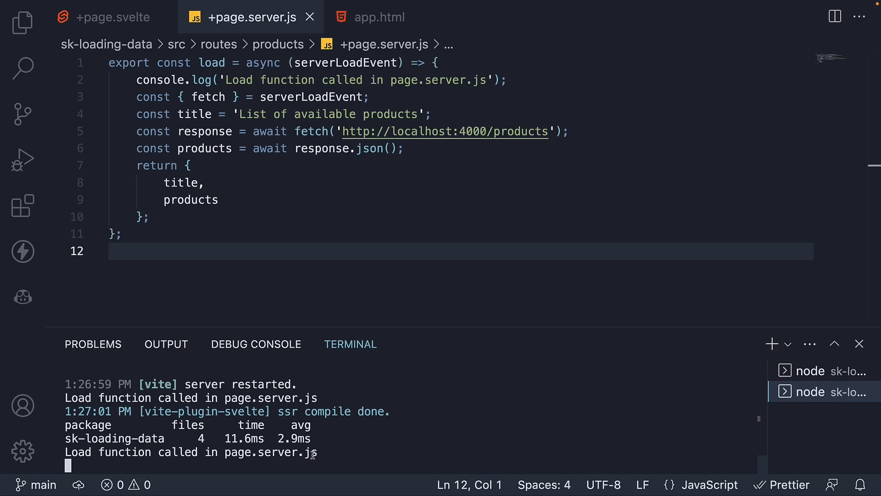
{"action": "mouse_move", "coordinate": [474, 418]}
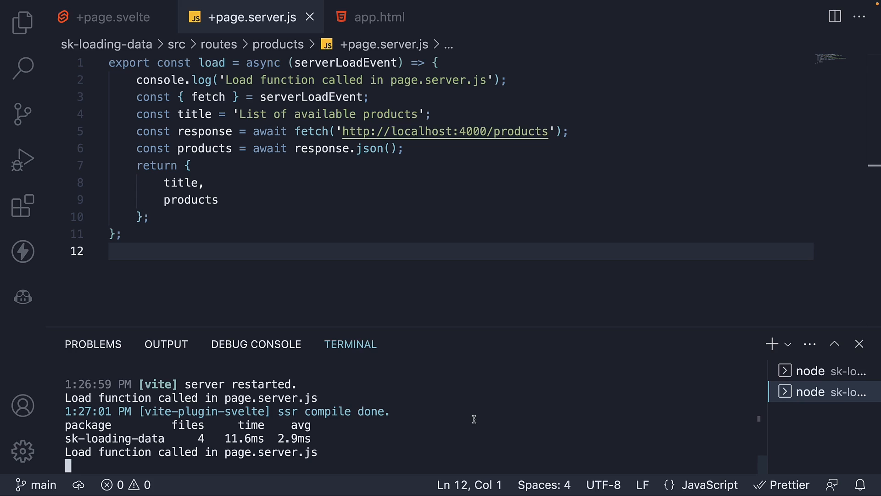
{"action": "mouse_move", "coordinate": [528, 88]}
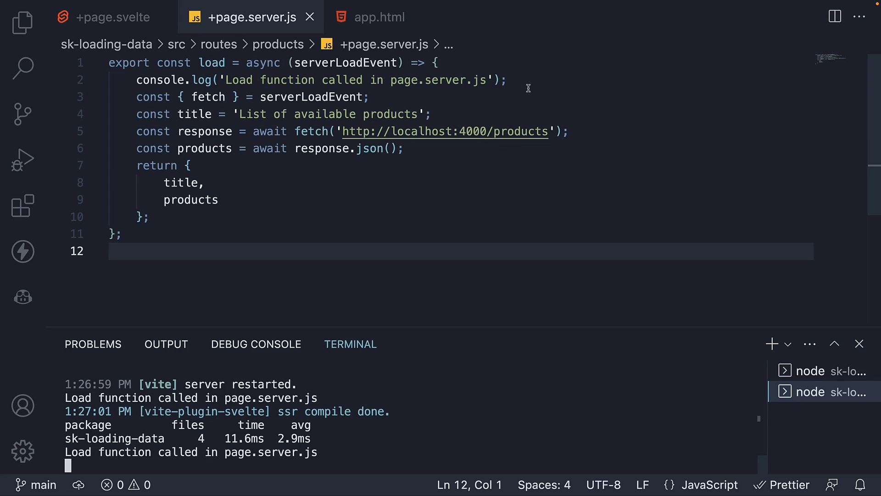
{"action": "mouse_move", "coordinate": [432, 386]}
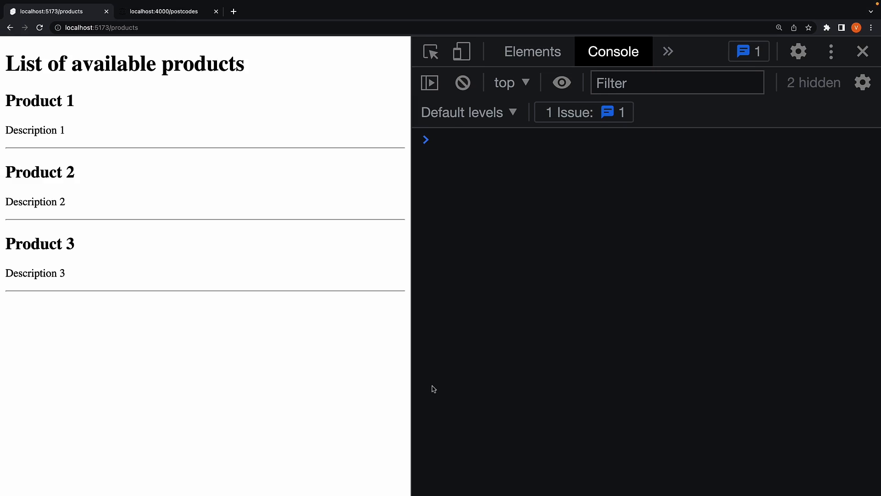
{"action": "mouse_move", "coordinate": [568, 280]}
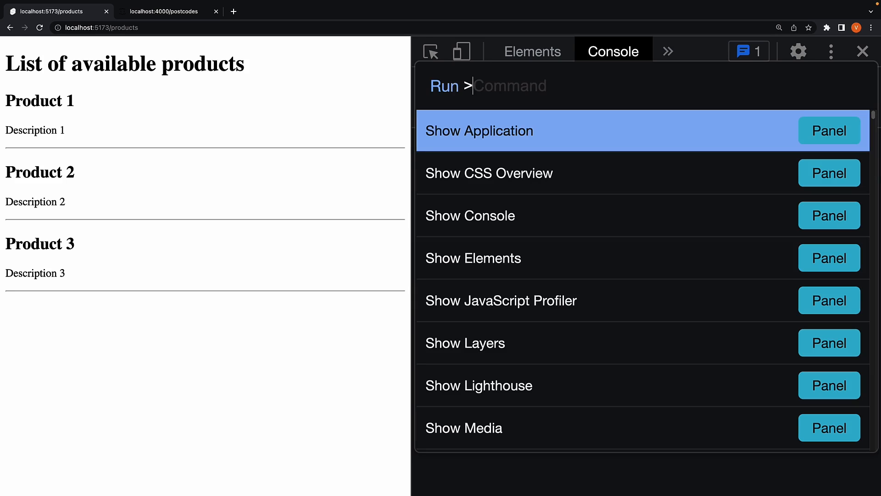
- Run 'Disable JavaScript' from the DevTools Command Menu
{"action": "type", "text": "dis"}
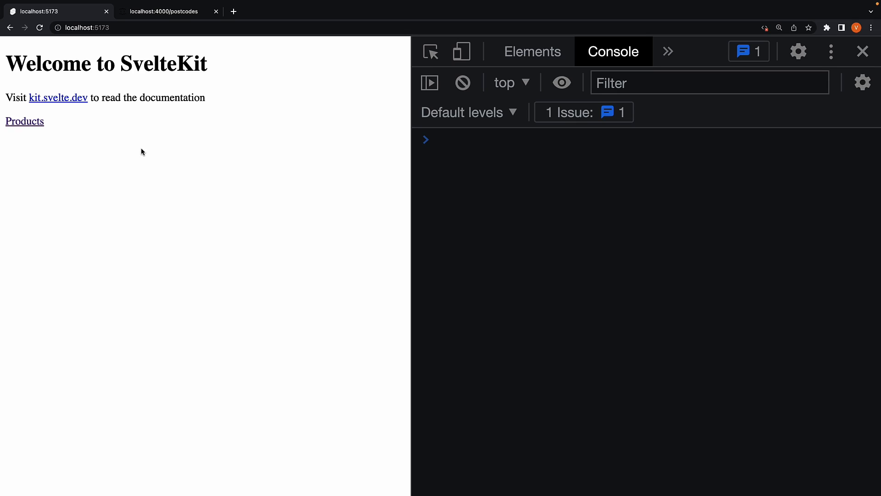
{"action": "mouse_move", "coordinate": [24, 121]}
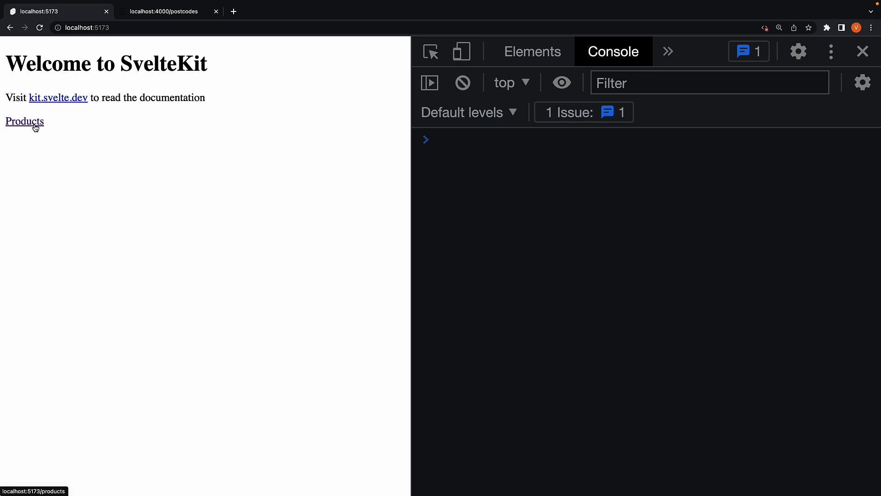
- Follow the Products link to load the three-product list without JavaScript
{"action": "left_click", "coordinate": [24, 121]}
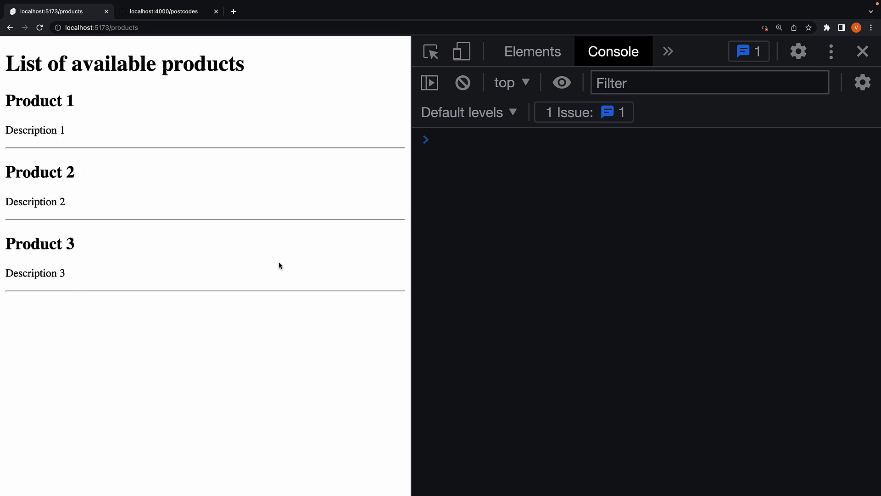
{"action": "mouse_move", "coordinate": [490, 215]}
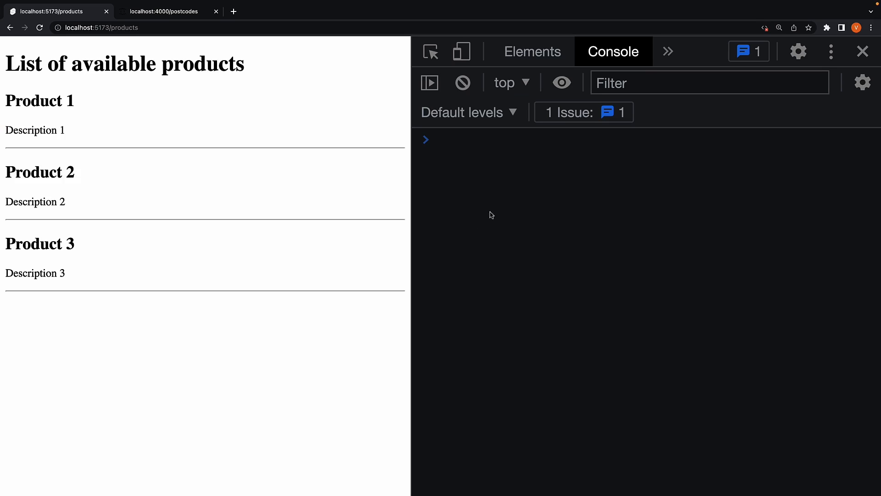
{"action": "mouse_move", "coordinate": [536, 209]}
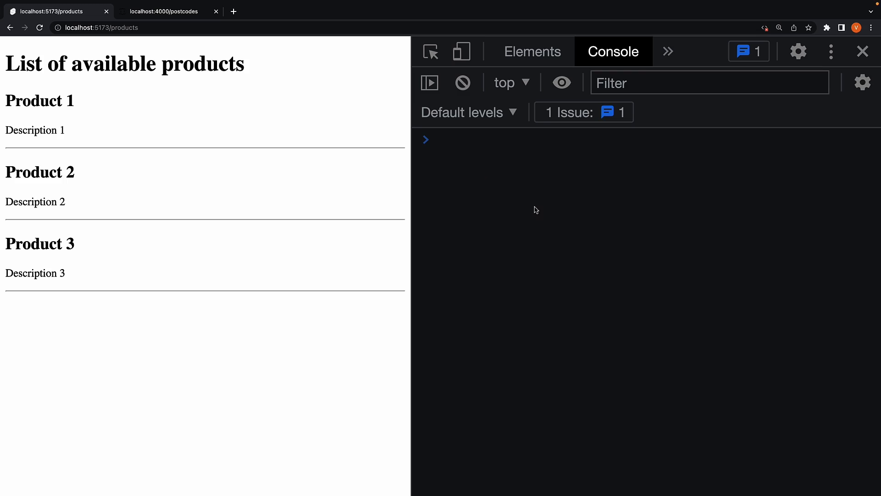
{"action": "mouse_move", "coordinate": [572, 160]}
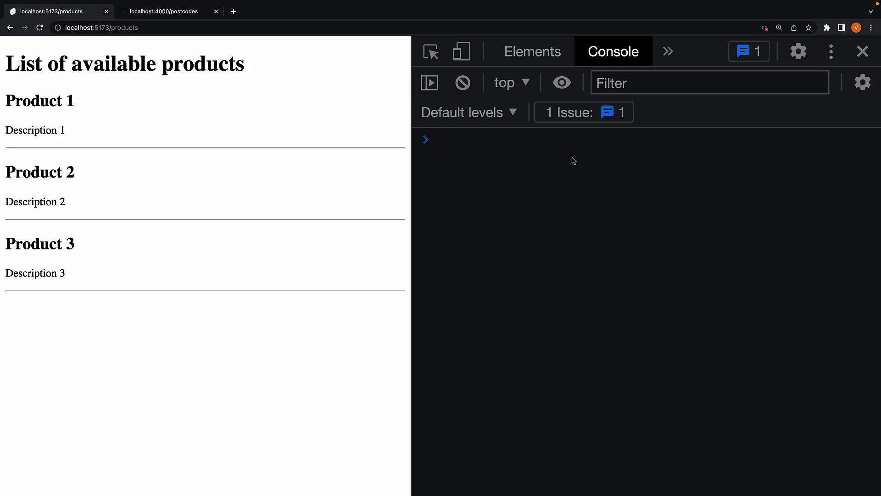
{"action": "mouse_move", "coordinate": [487, 181]}
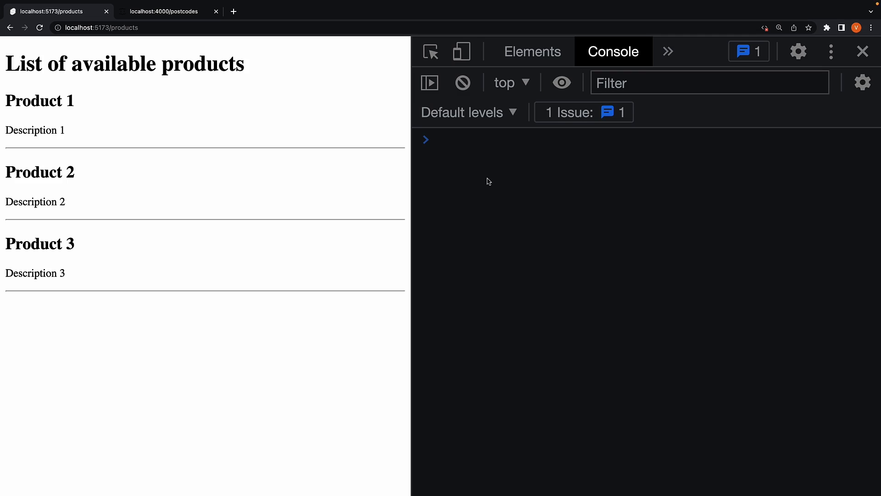
{"action": "mouse_move", "coordinate": [137, 60]}
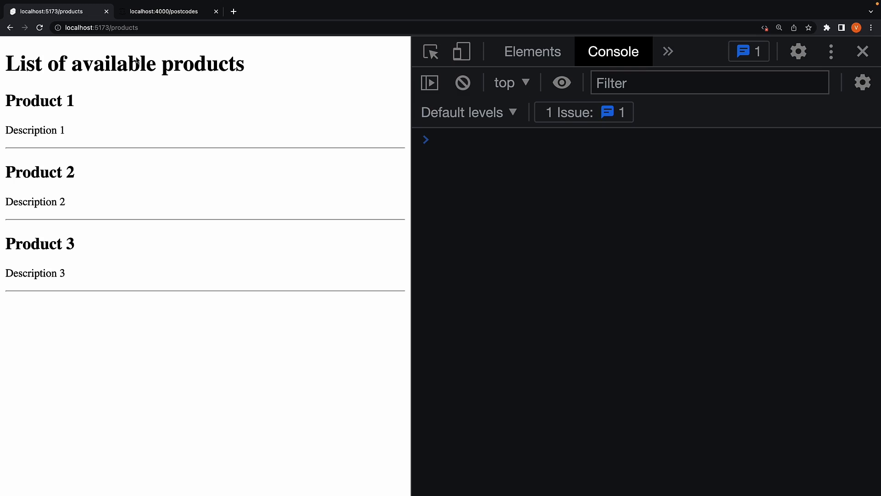
- Switch DevTools to Network and reload Products, capturing one 304 document request
{"action": "left_click", "coordinate": [101, 27]}
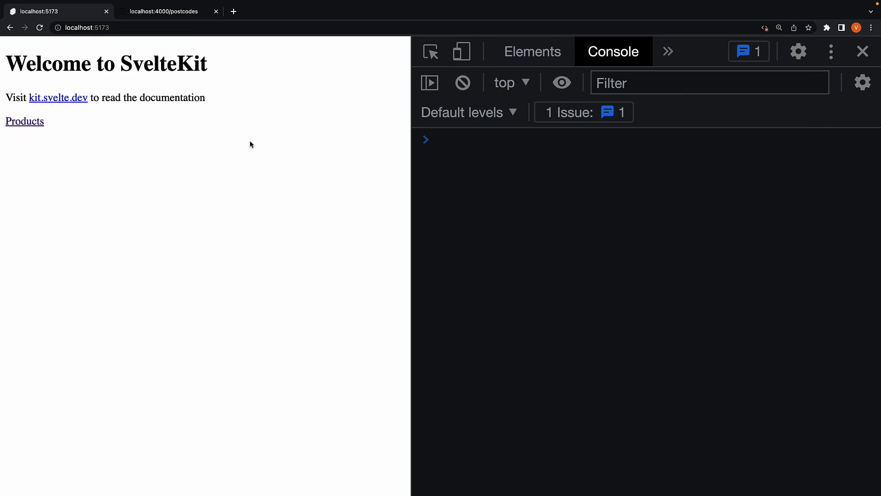
{"action": "left_click", "coordinate": [668, 51]}
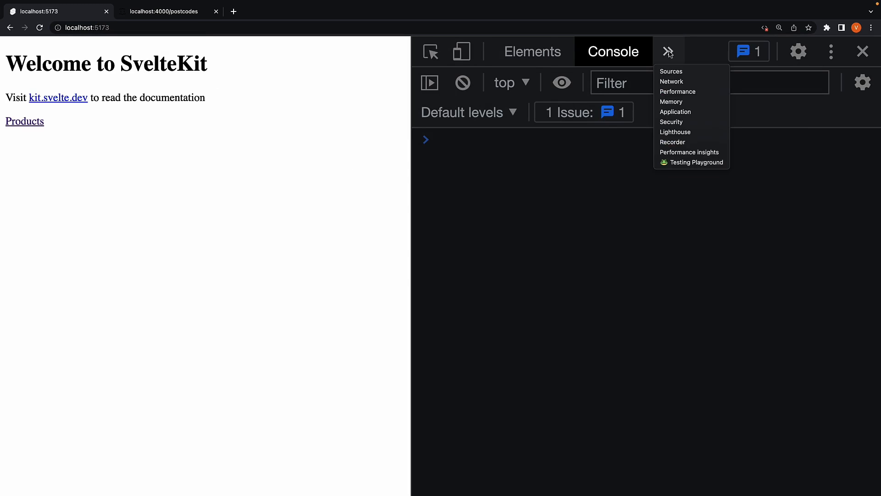
{"action": "left_click", "coordinate": [671, 82]}
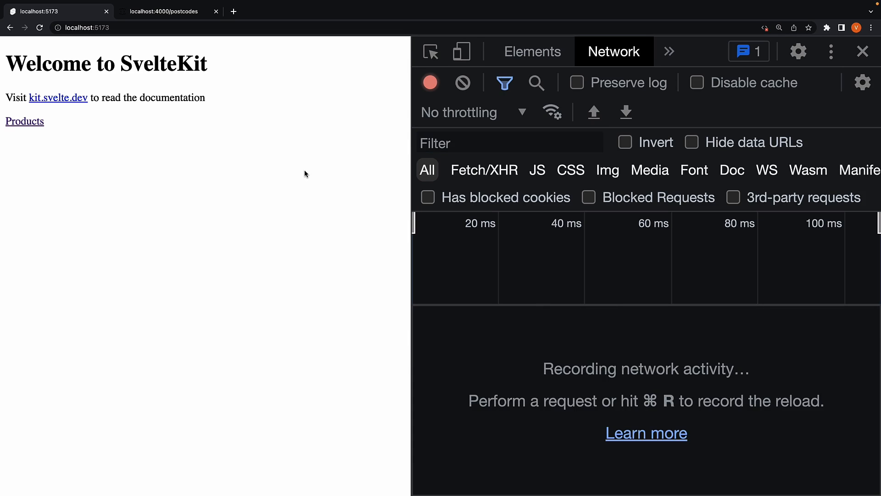
{"action": "mouse_move", "coordinate": [202, 173]}
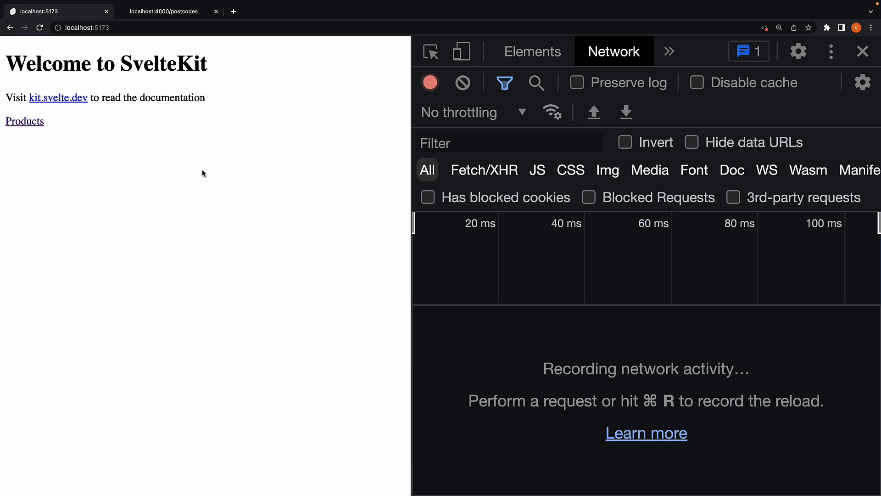
{"action": "left_click", "coordinate": [25, 120]}
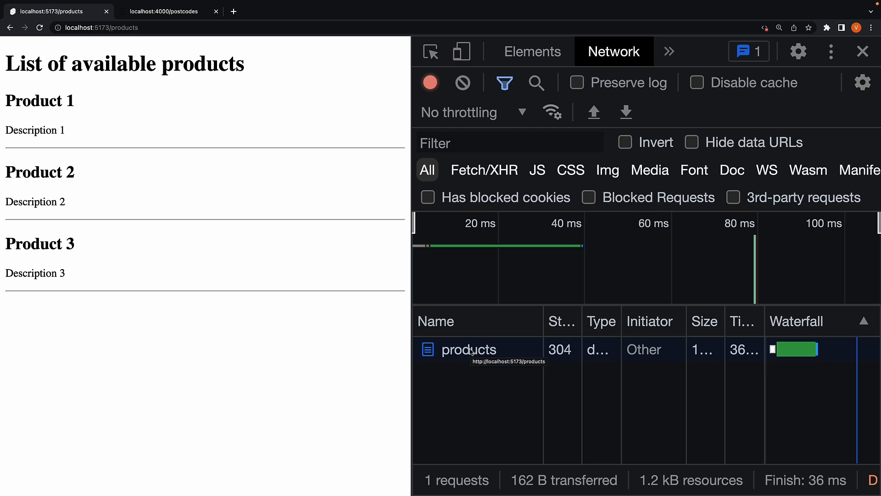
- Check the products request headers (304), then preview its server-rendered HTML
{"action": "left_click", "coordinate": [468, 348]}
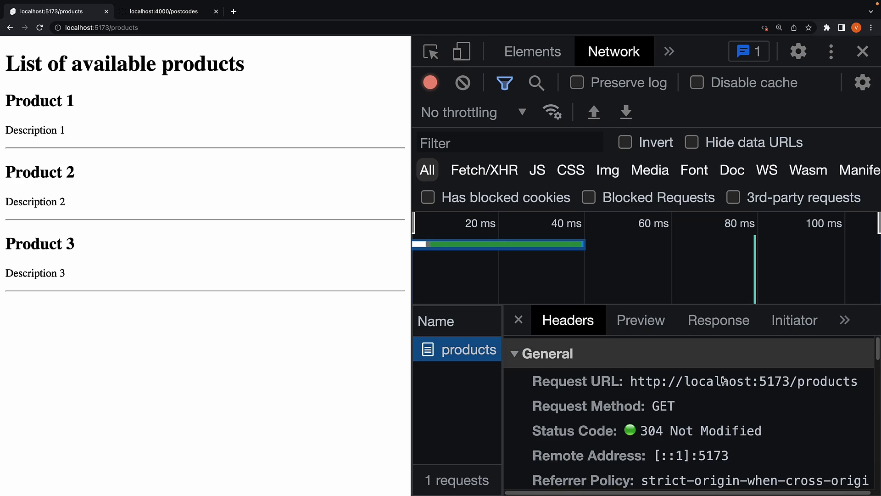
{"action": "left_click", "coordinate": [641, 319]}
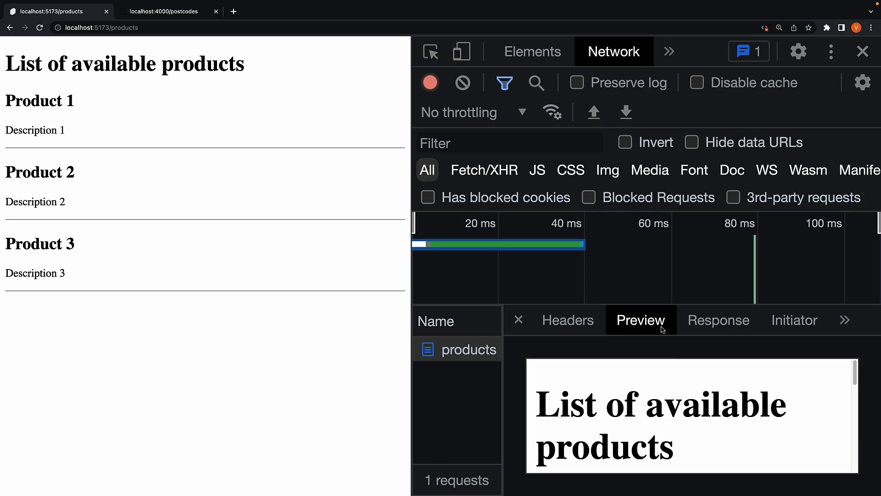
{"action": "mouse_move", "coordinate": [589, 406]}
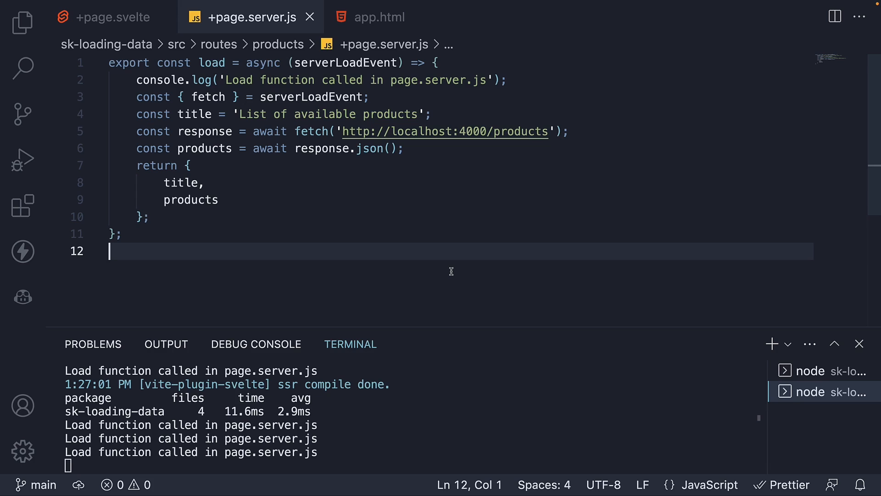
{"action": "mouse_move", "coordinate": [374, 217]}
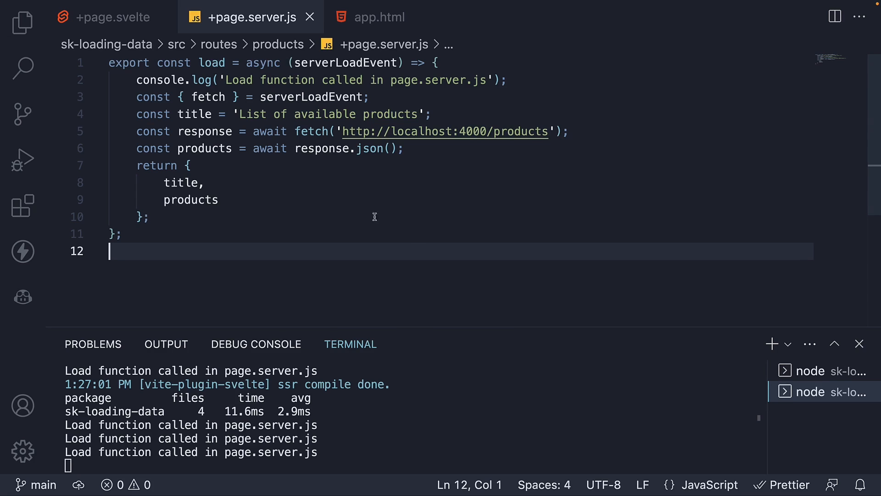
{"action": "mouse_move", "coordinate": [392, 230]}
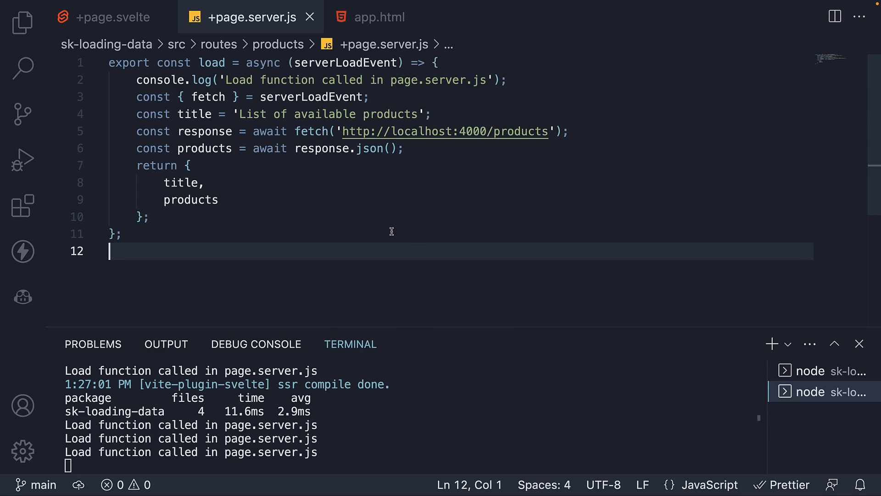